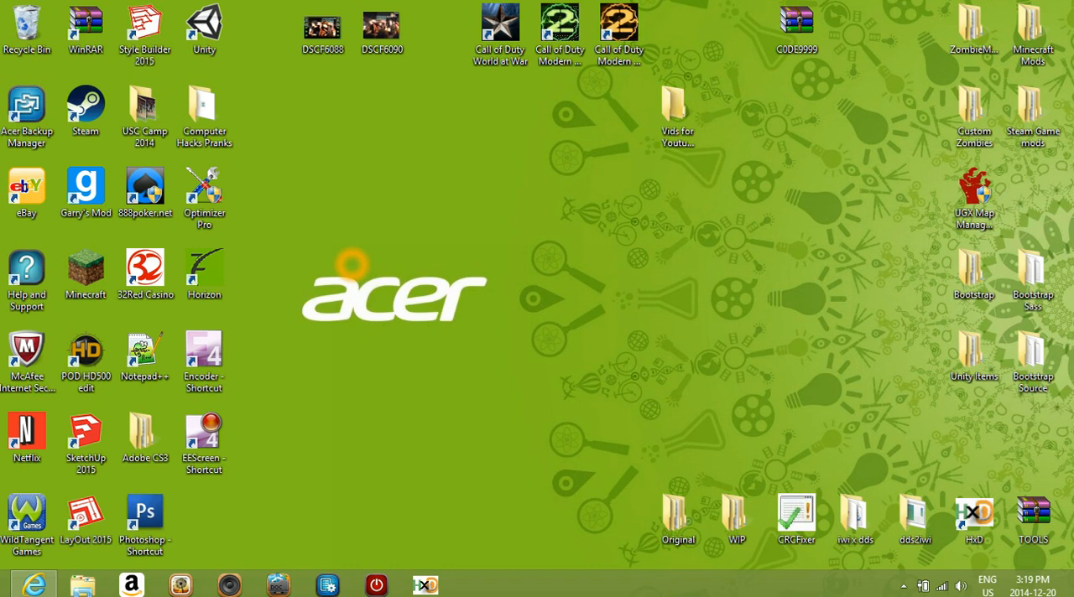
mouse_move(268, 456)
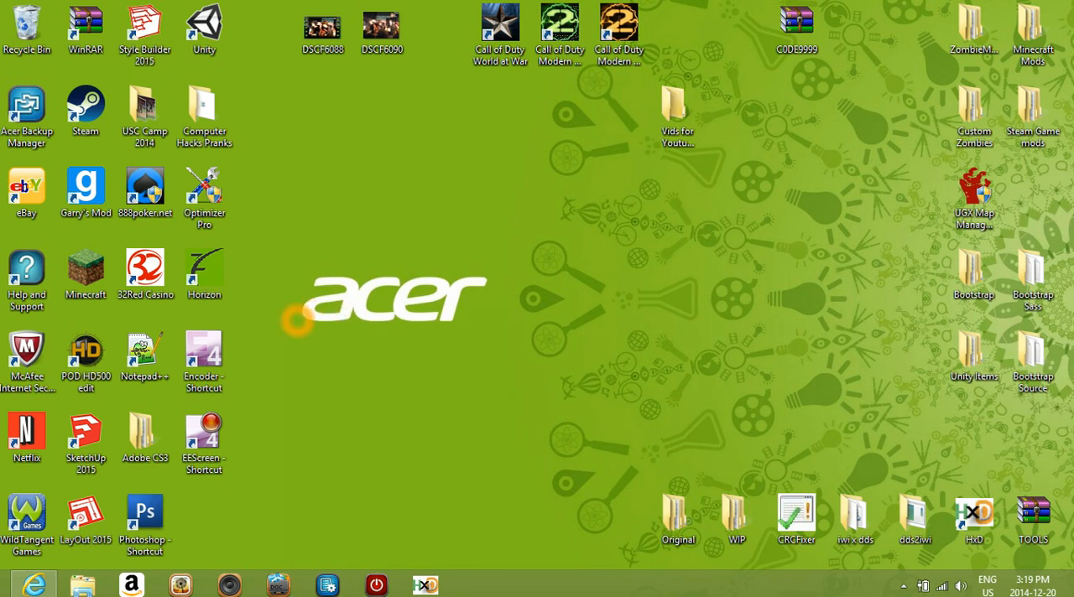
mouse_move(389, 419)
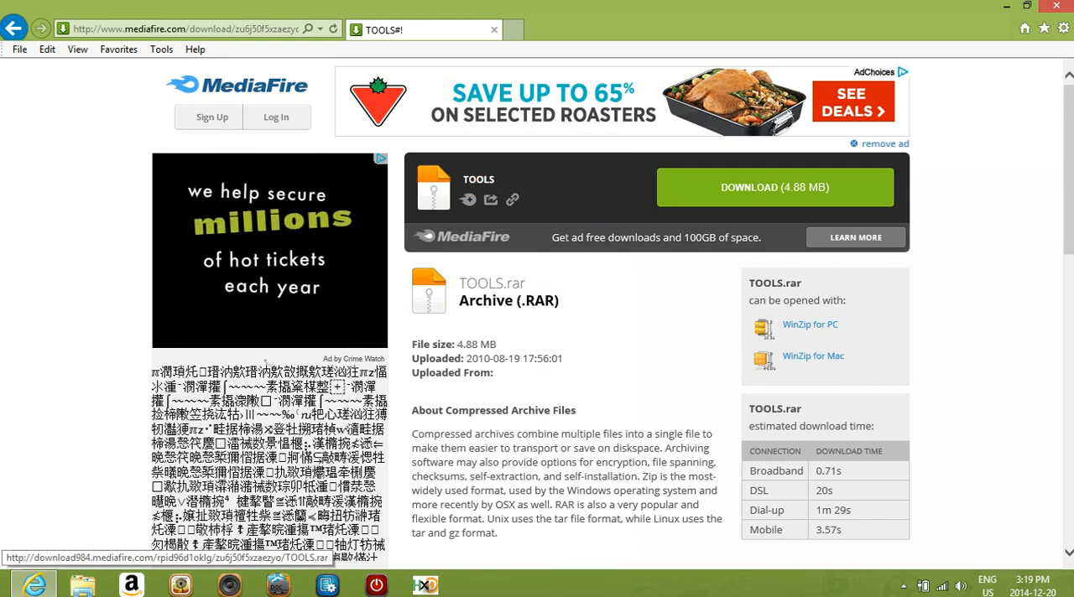
mouse_move(610, 181)
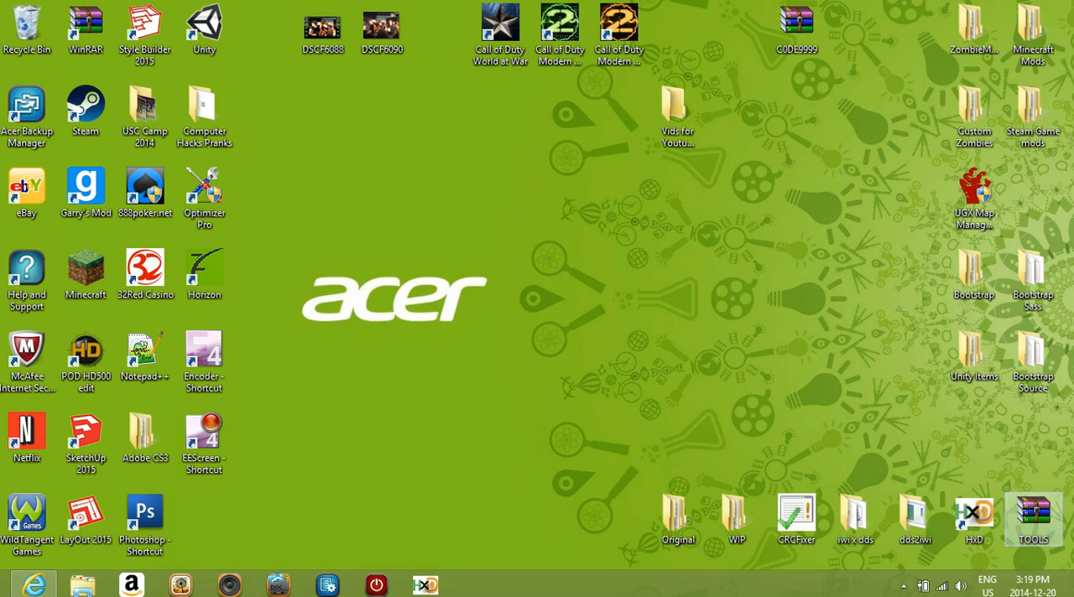
Step: Move TOOLS.rar to the desktop centre and open it in WinRAR
drag(1034, 518, 542, 277)
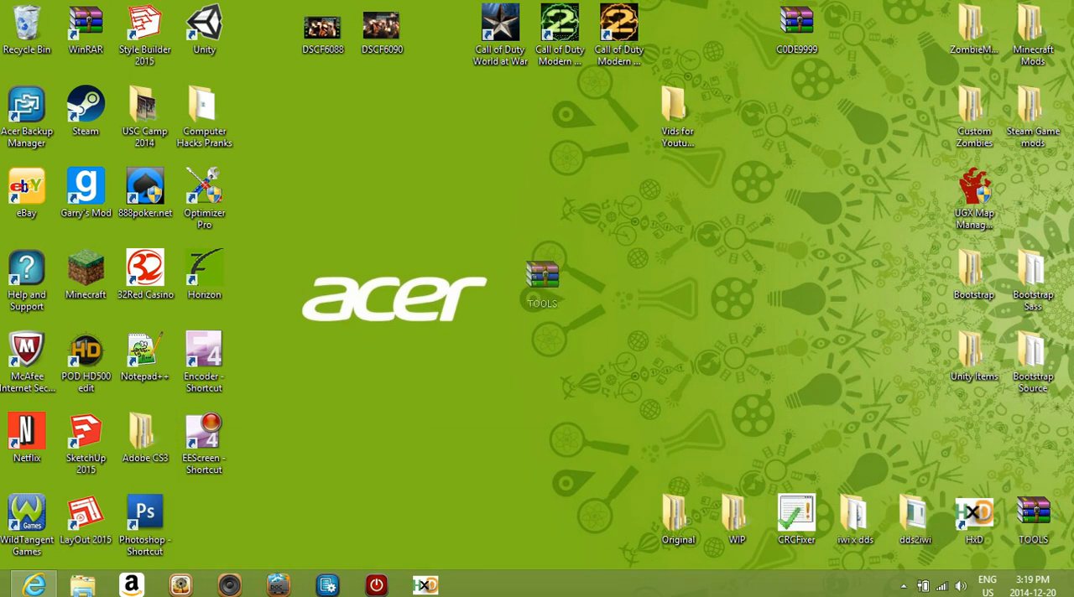
double_click(540, 271)
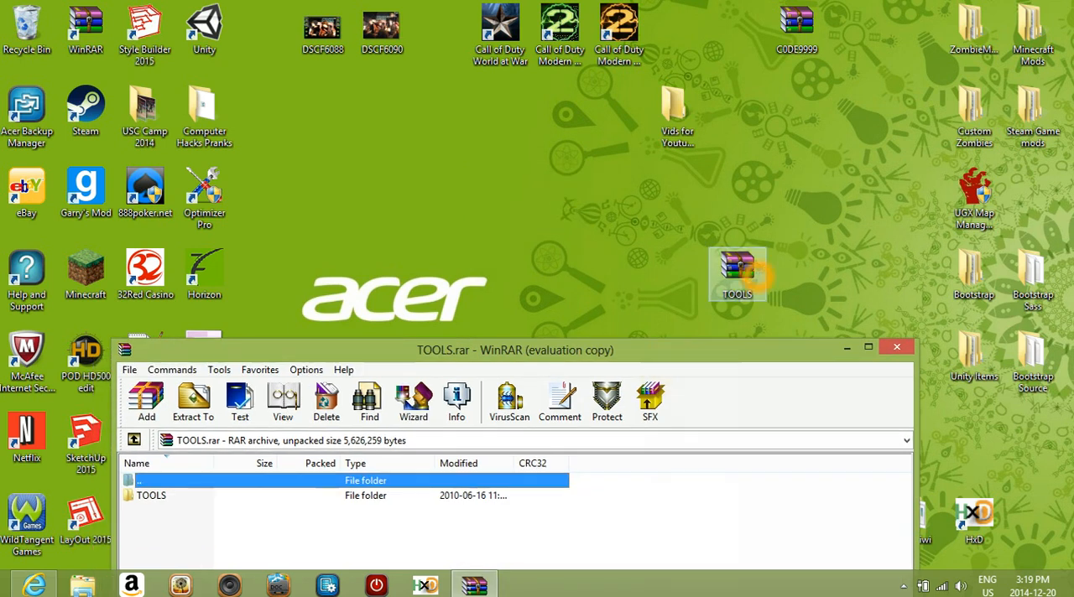
Step: Browse into the TOOLS folder inside the archive
right_click(736, 272)
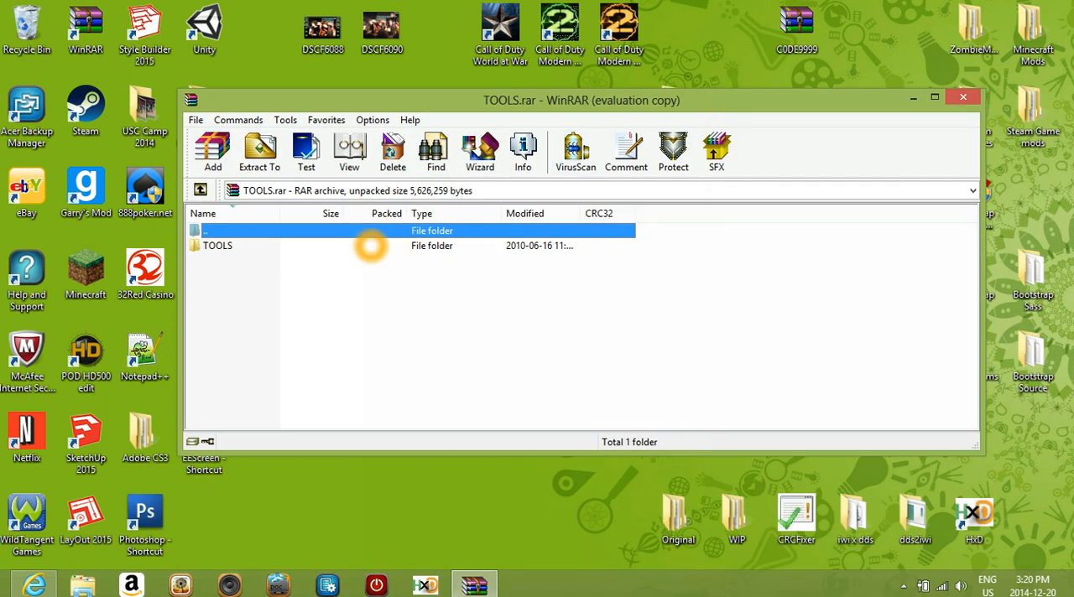
double_click(218, 245)
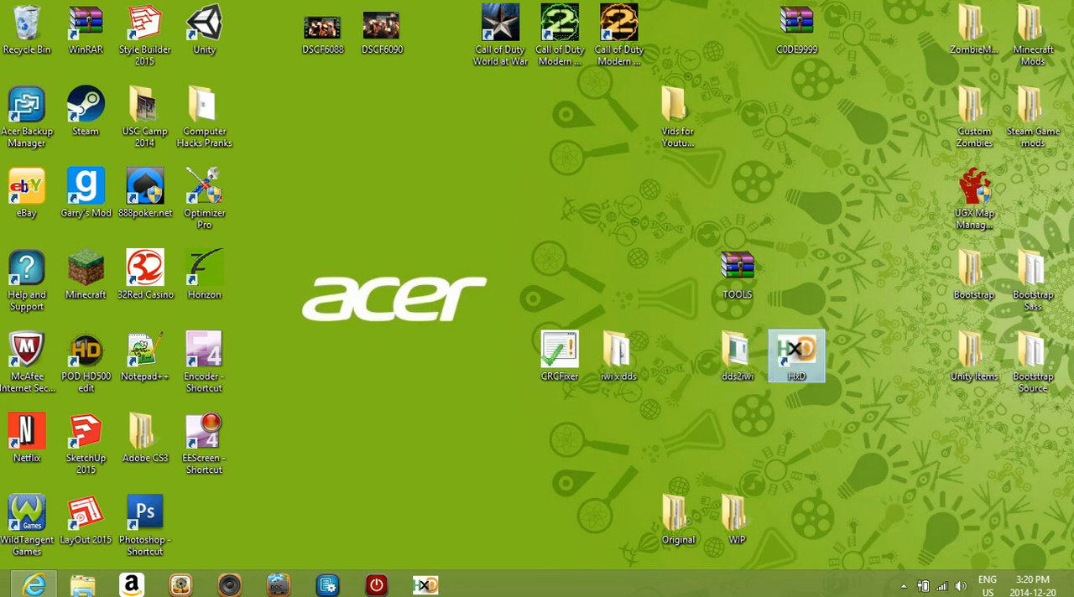
Step: Arrange the Original folder beside WIP mid-desktop and leave Original selected
click(737, 348)
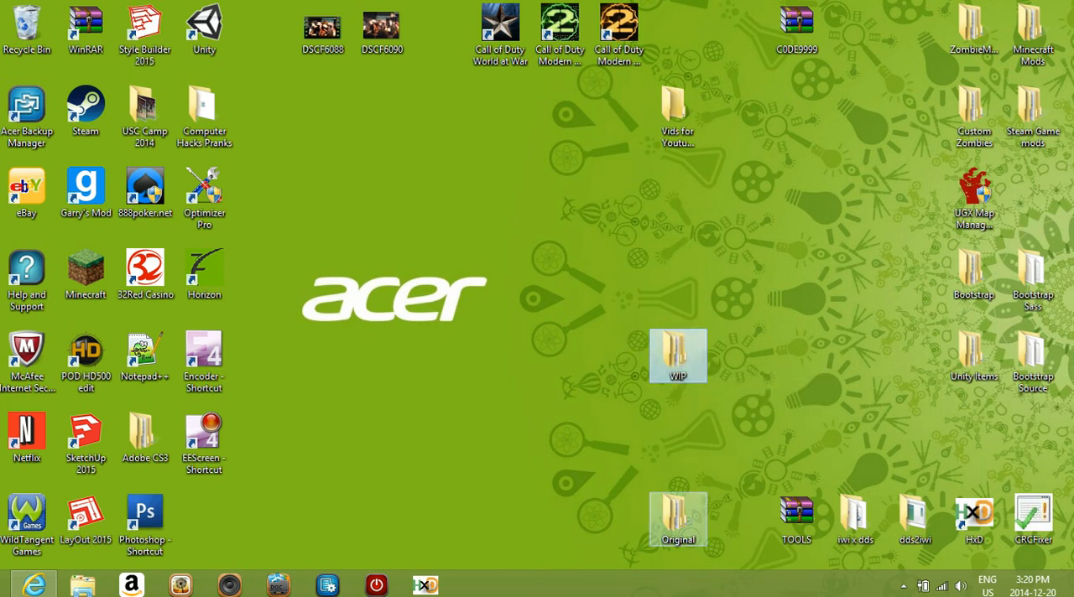
drag(678, 520, 561, 356)
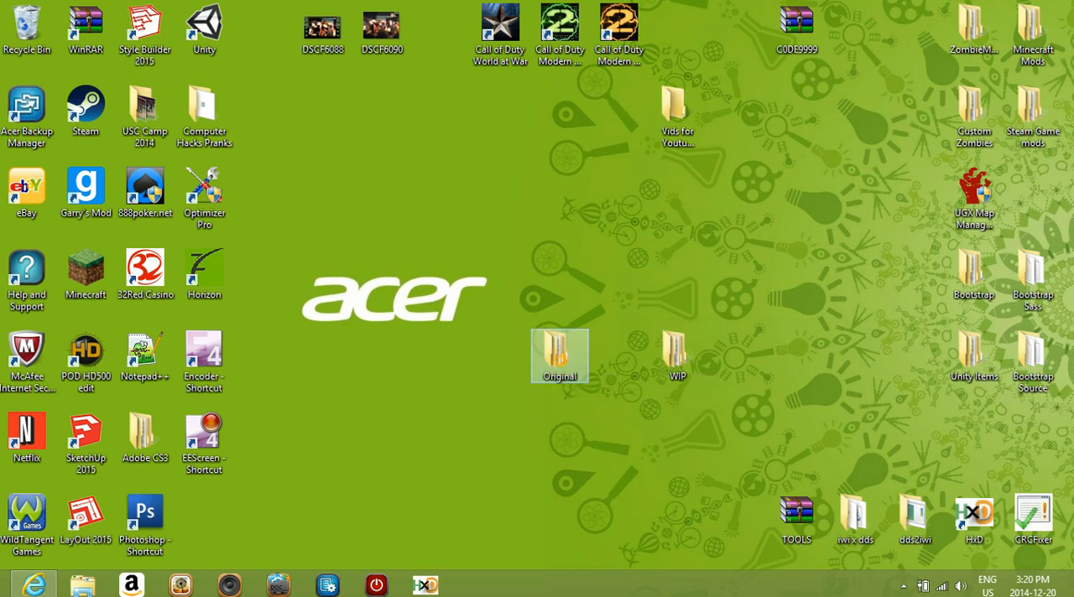
double_click(560, 356)
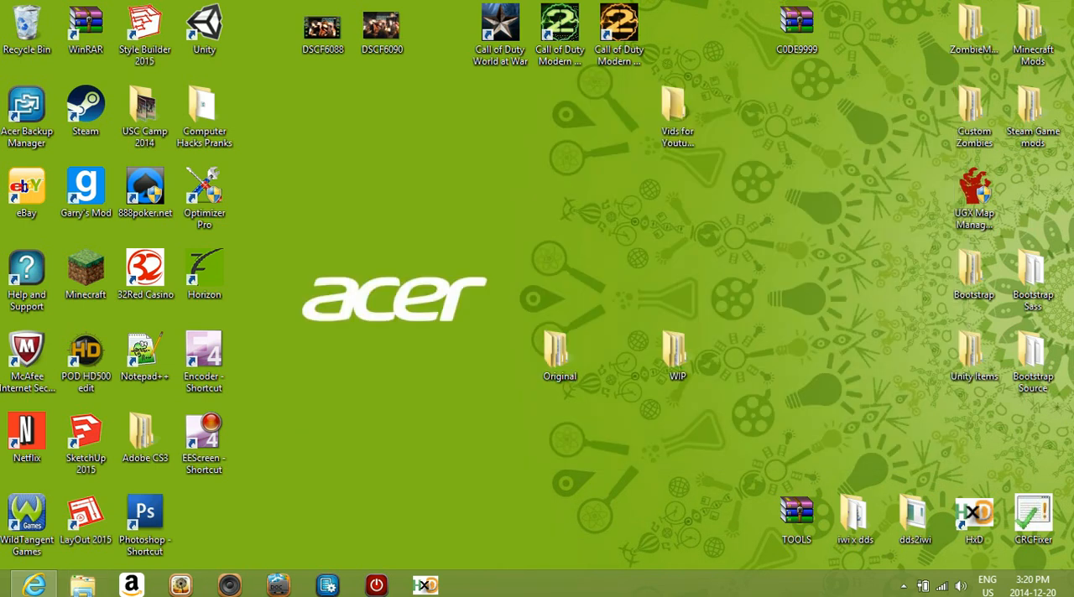
double_click(677, 345)
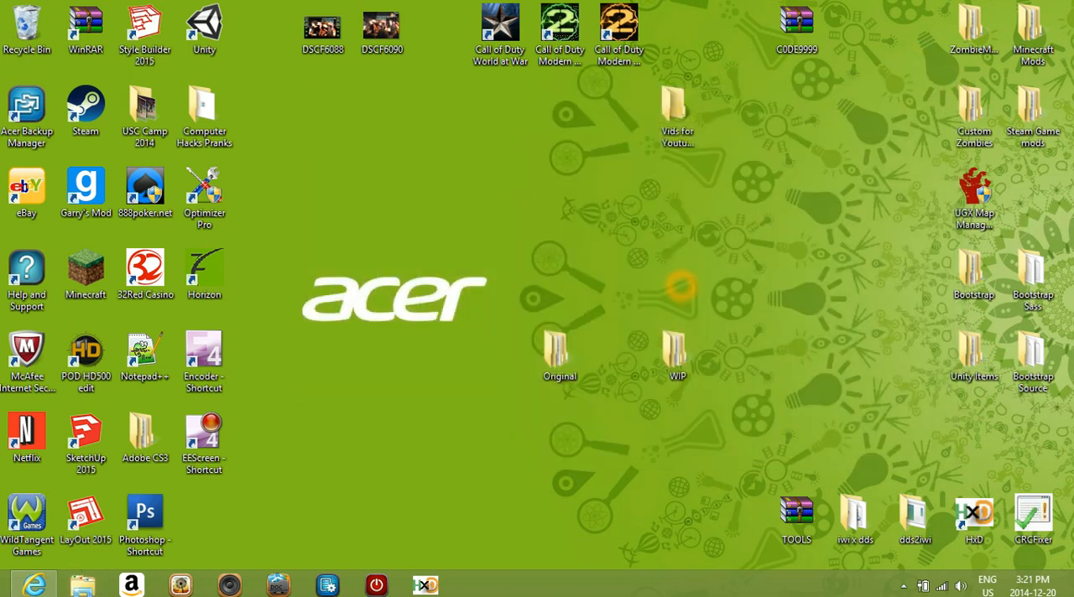
click(560, 351)
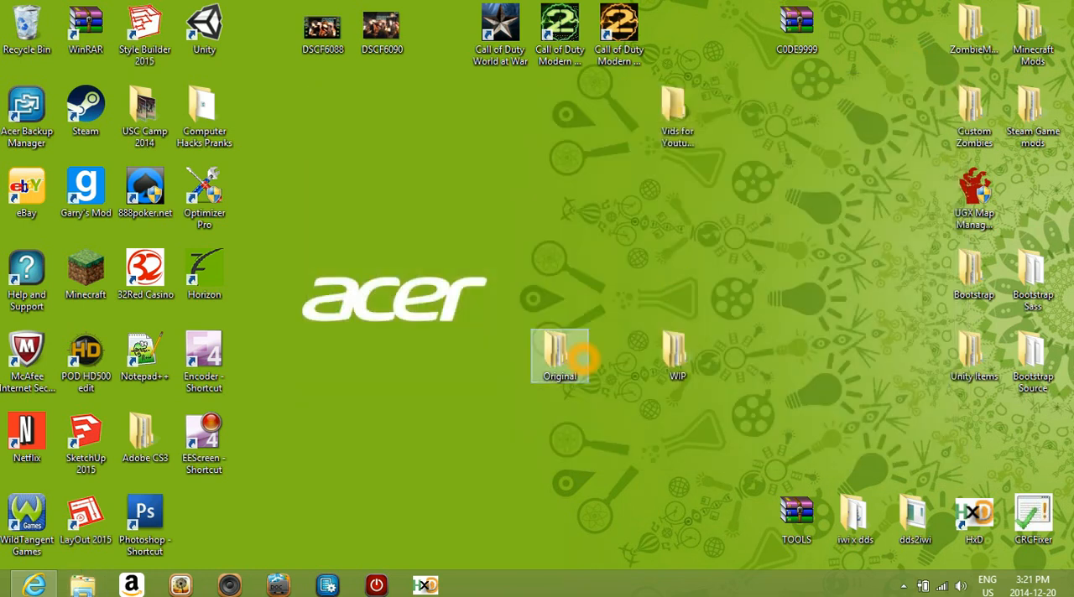
Step: Open Original's Completed subfolder, showing its 47 IWI texture files
double_click(560, 356)
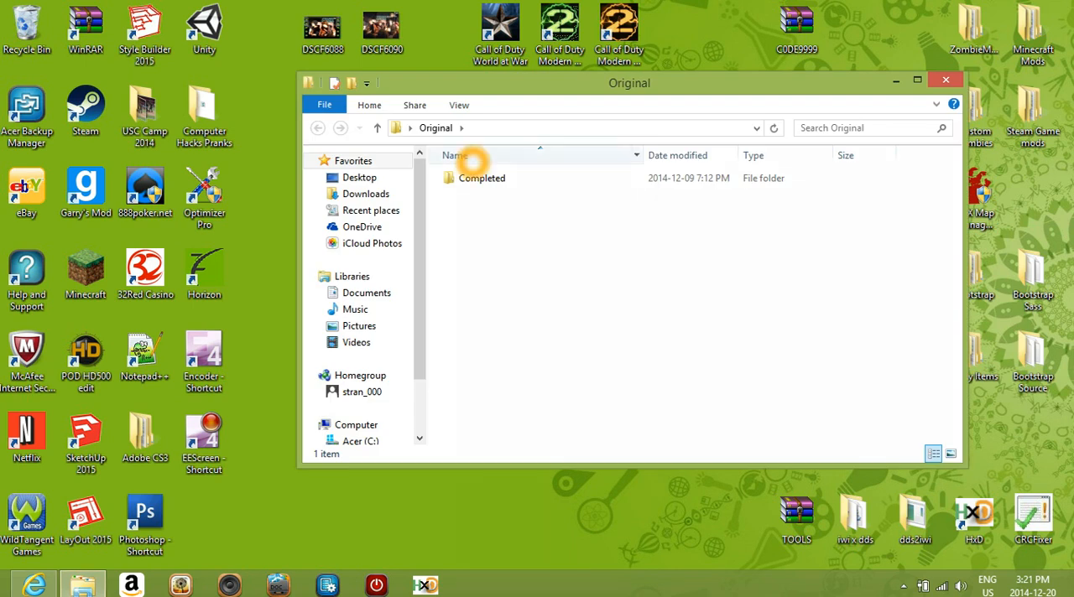
double_click(481, 178)
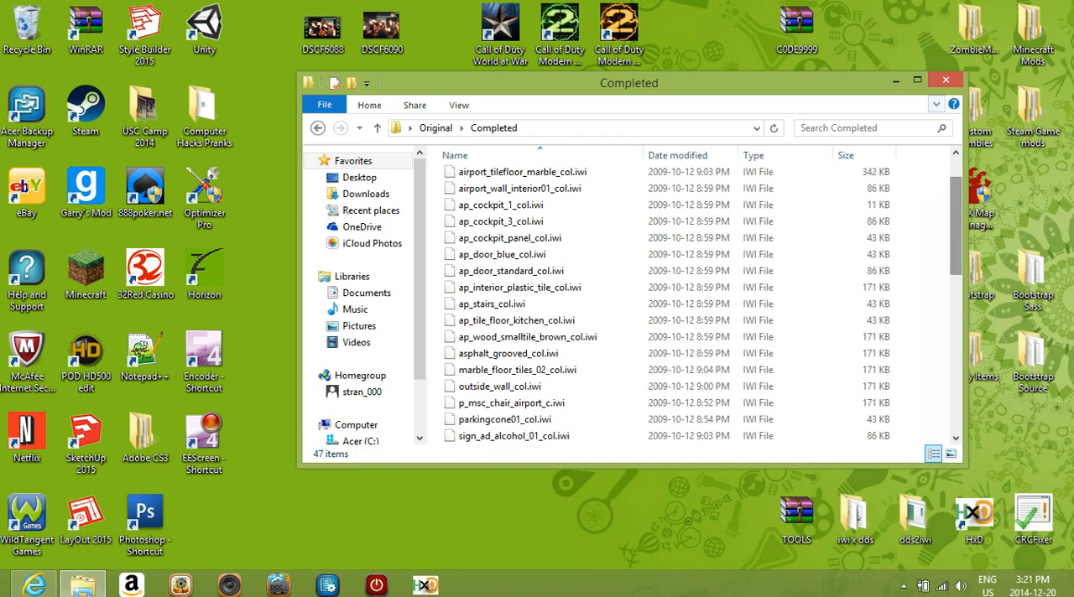
Step: Open WIP's Completed subfolder and check its 47 IWI files, selecting airplane_metal_01_col.iwi and airport_departure_sign.iwi
click(377, 128)
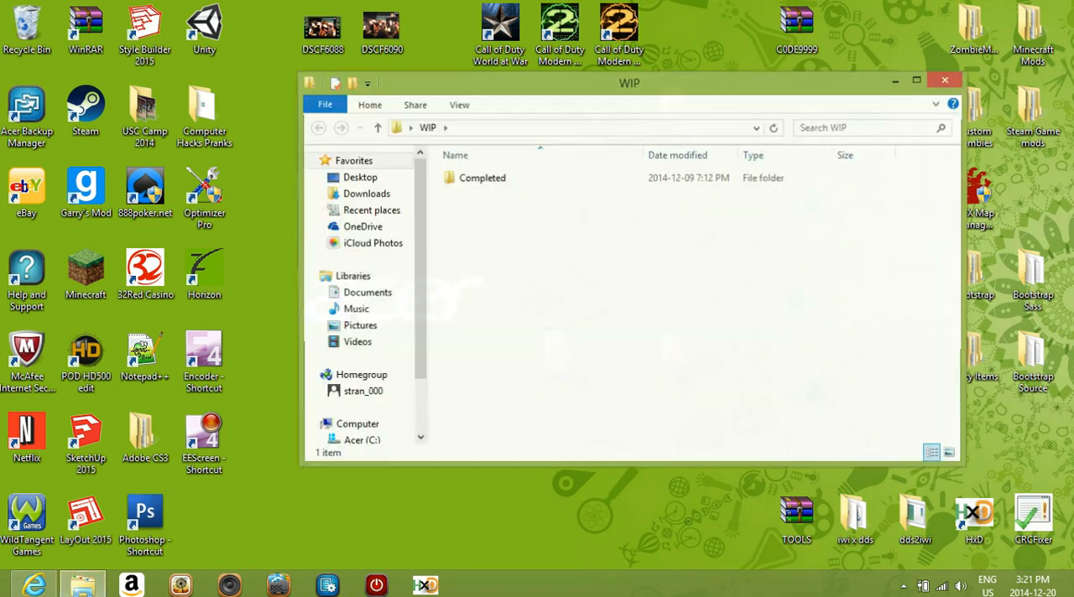
double_click(483, 176)
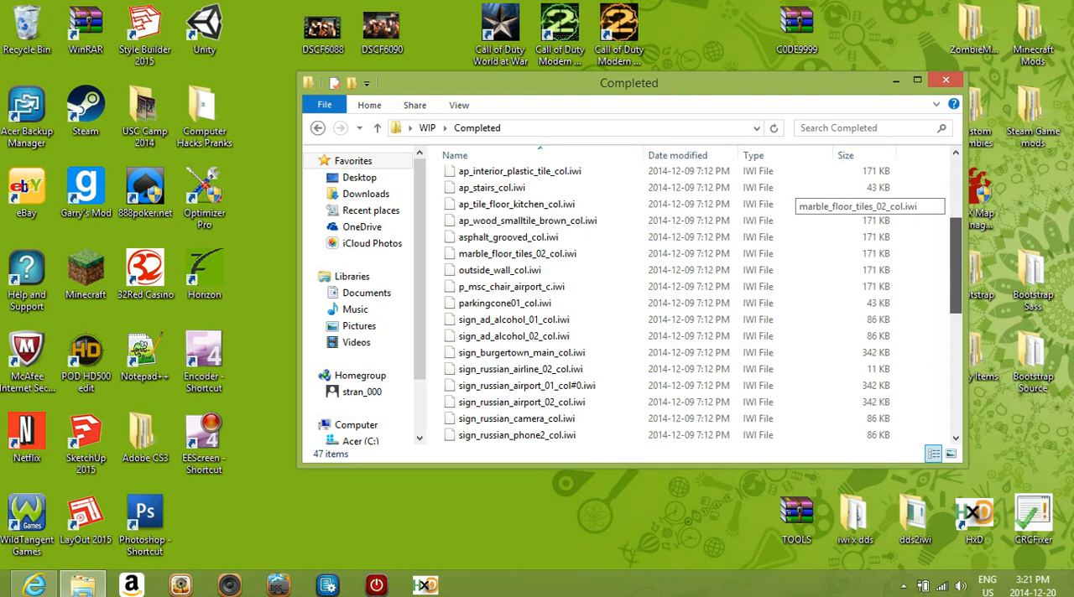
scroll(down, 3)
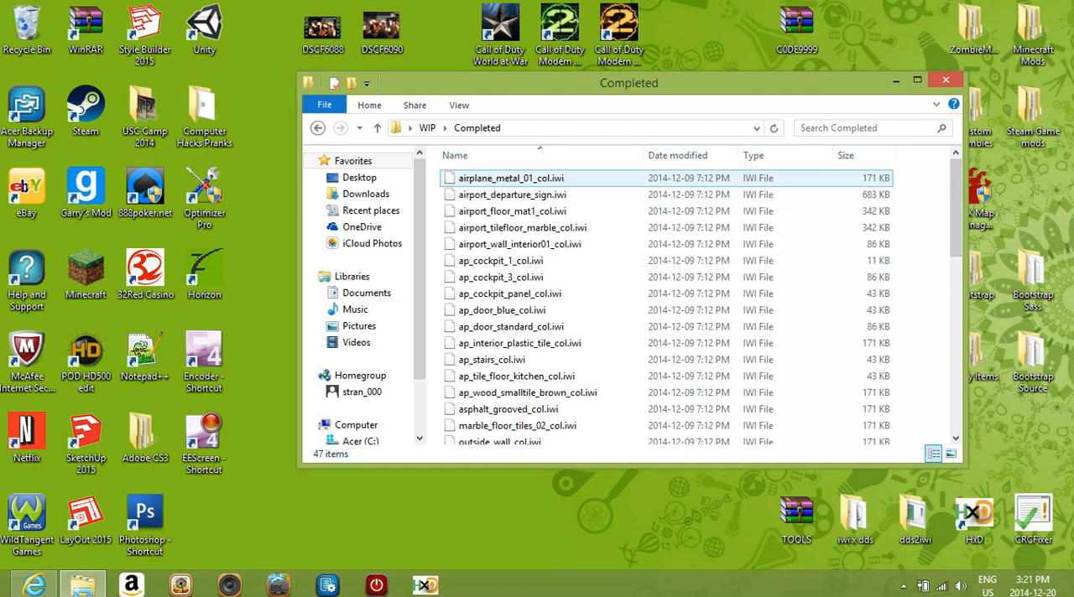
click(514, 194)
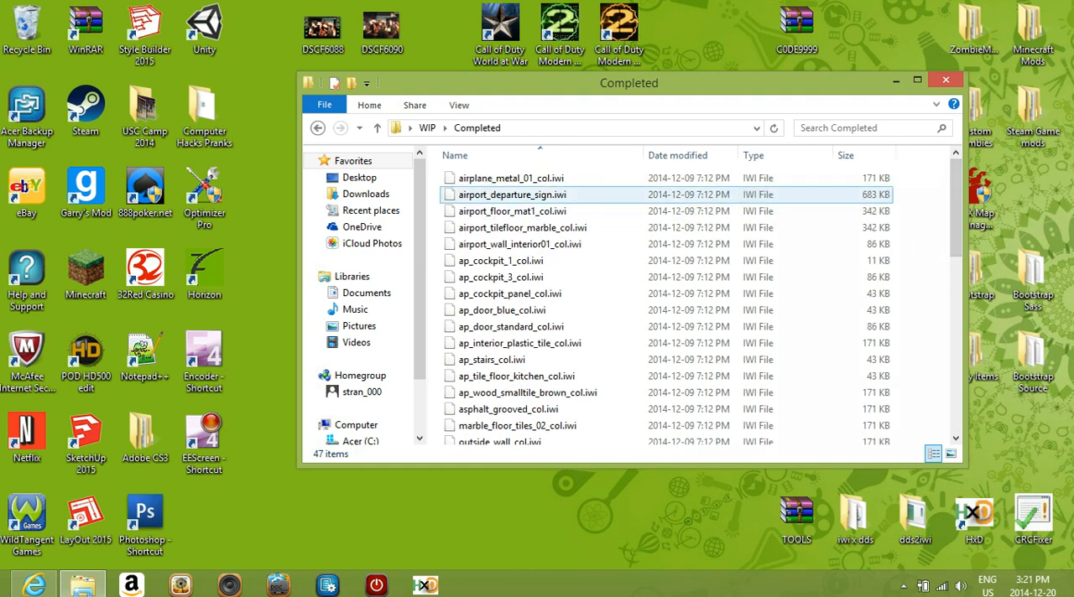
click(946, 81)
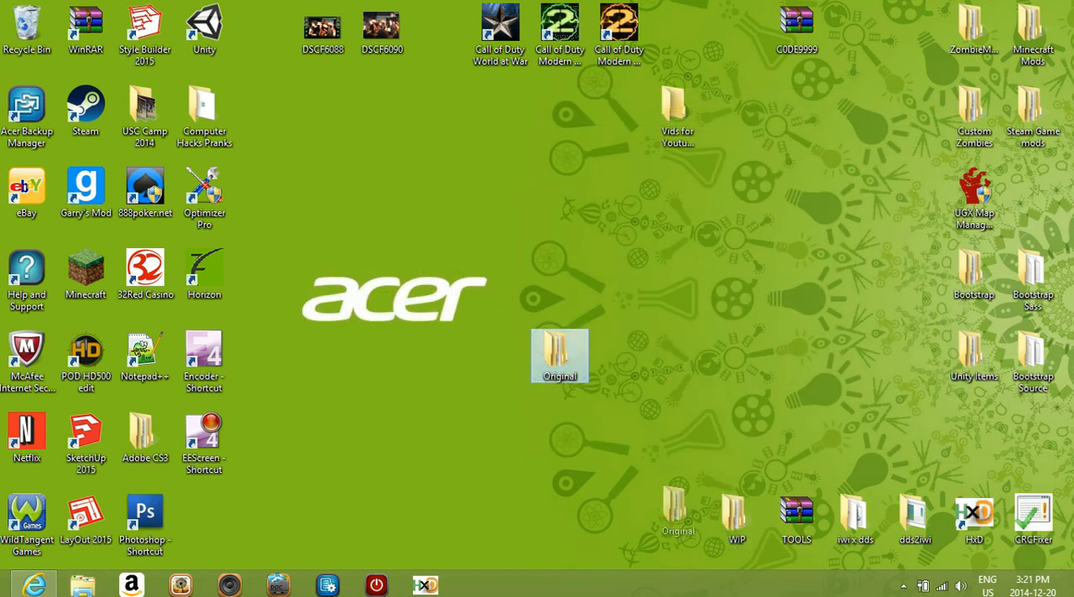
Step: Return the Original folder to the bottom icon row beside WIP and deselect it
drag(561, 355, 678, 519)
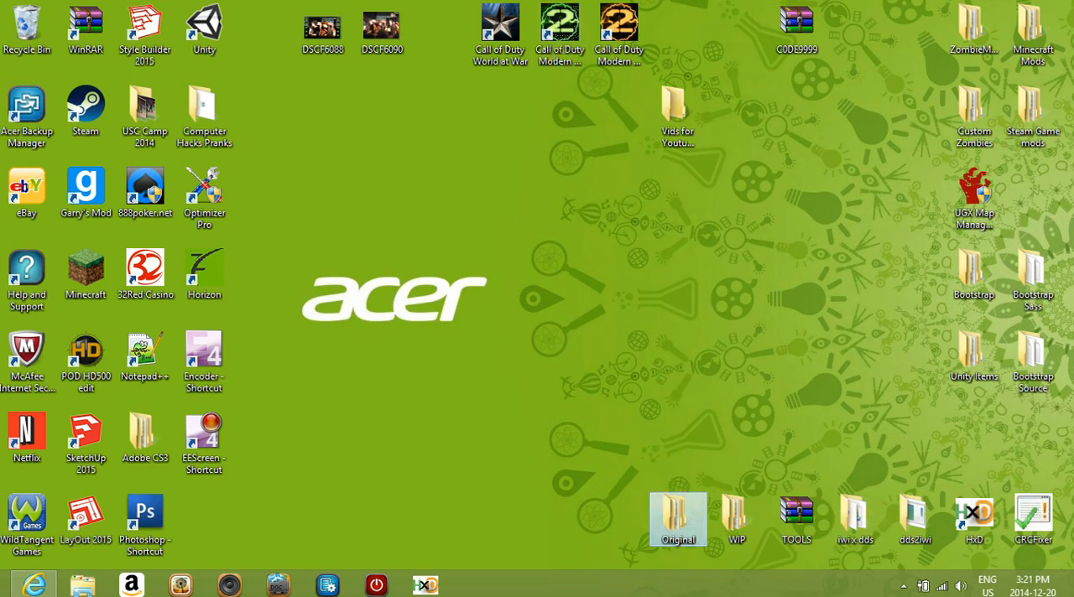
click(500, 25)
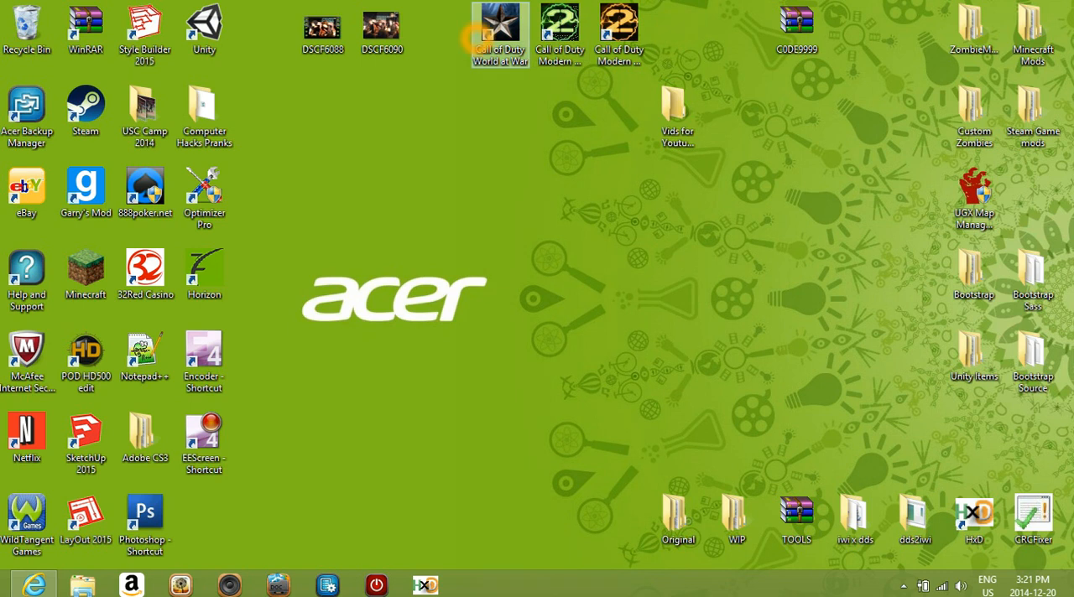